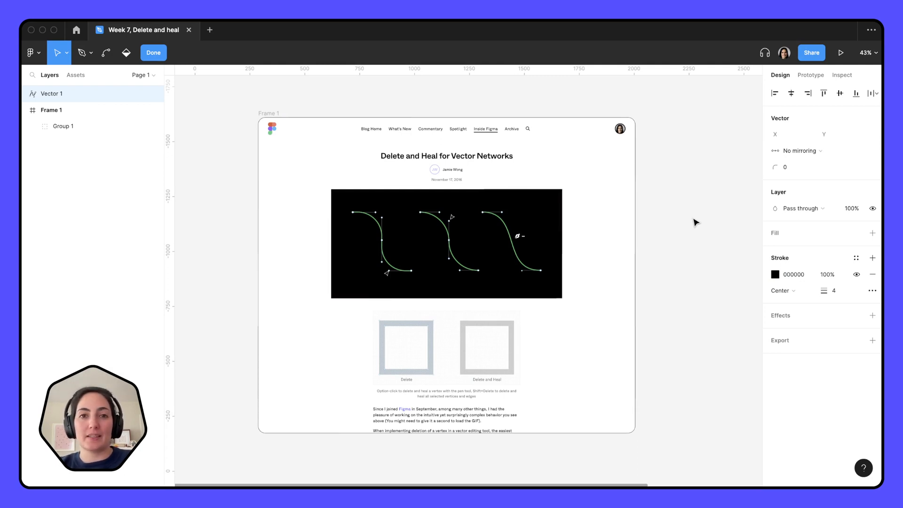
mouse_move(395, 165)
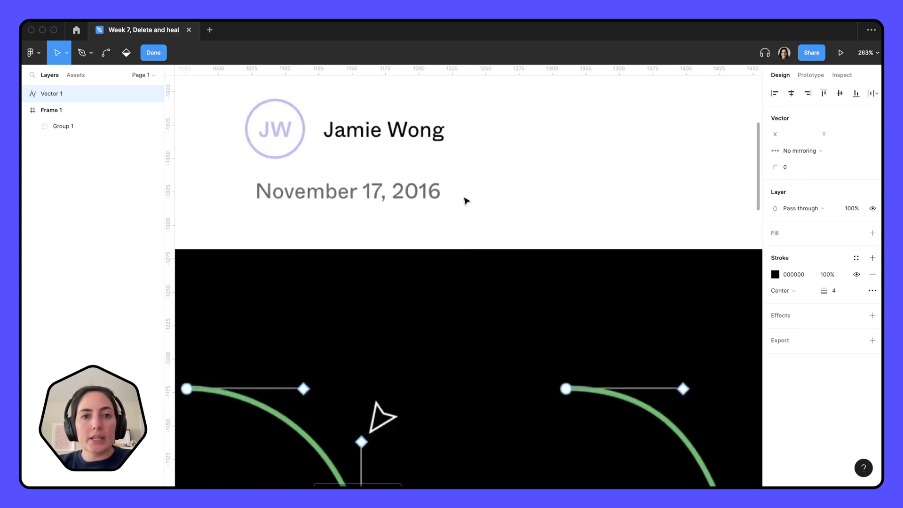
mouse_move(529, 208)
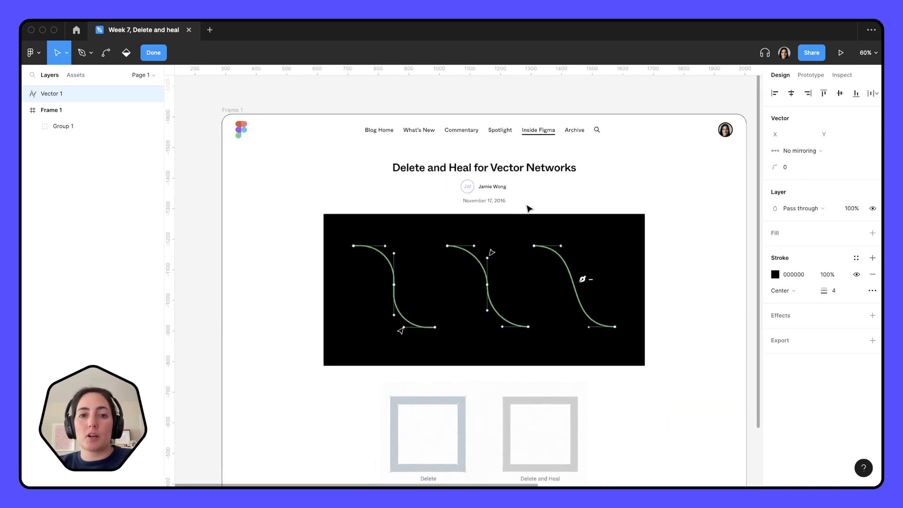
Sketch a freehand black heart outline with the Pencil tool and finish the stroke.
scroll("down", 3)
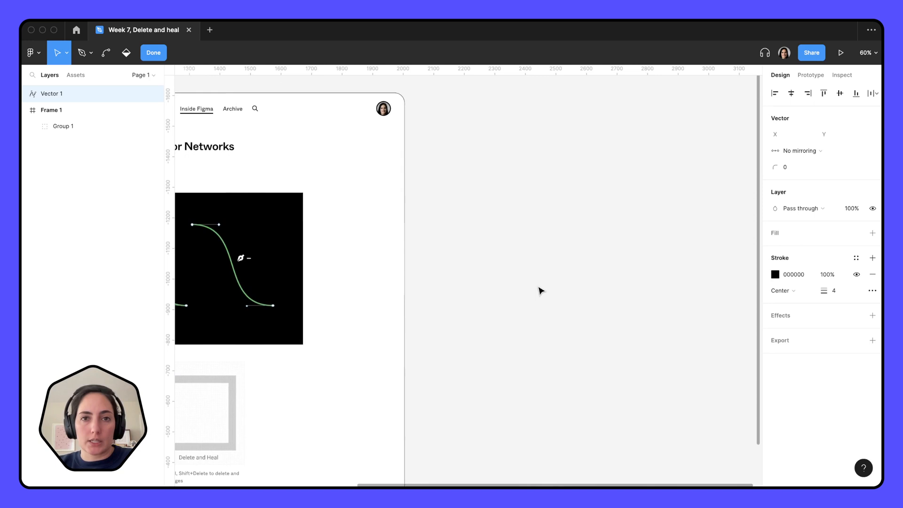
scroll("right", 3)
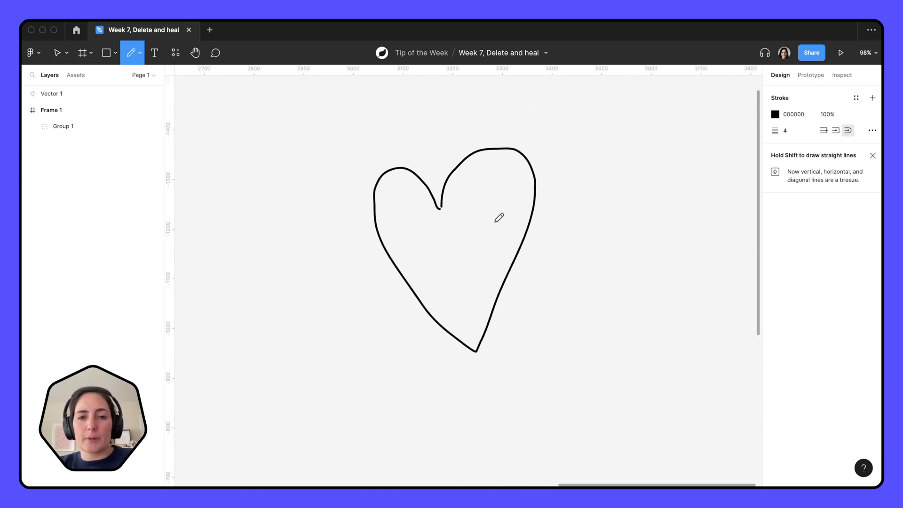
key("Escape")
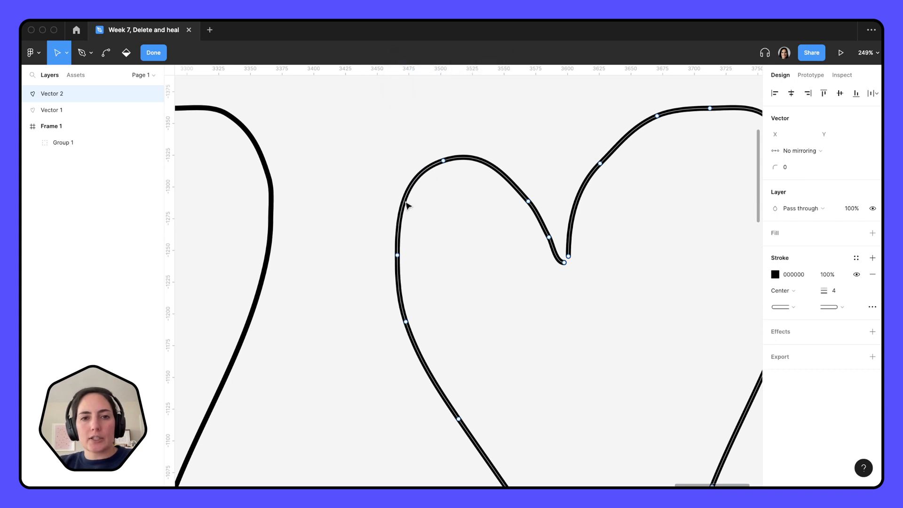
mouse_move(527, 212)
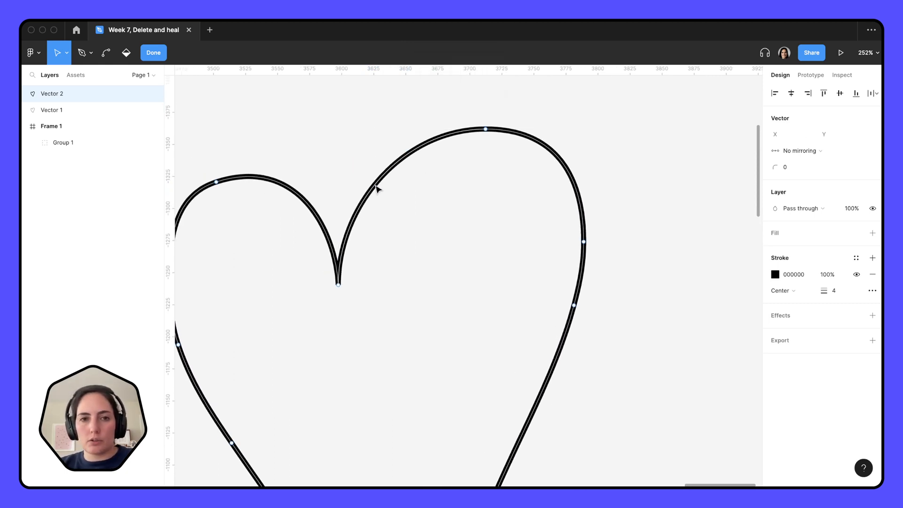
Delete-and-heal extra vertices on the right heart, leaving a few smooth bezier points.
scroll("down", 3)
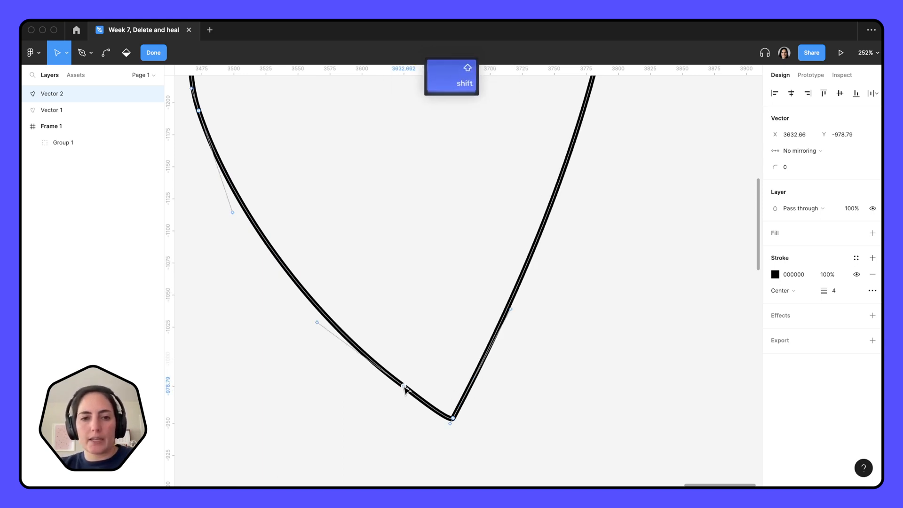
scroll("down", 3)
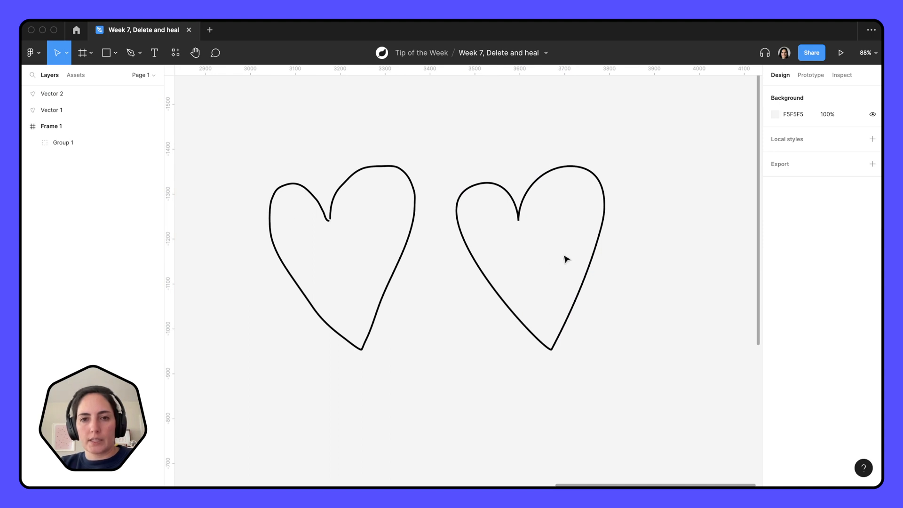
mouse_move(544, 200)
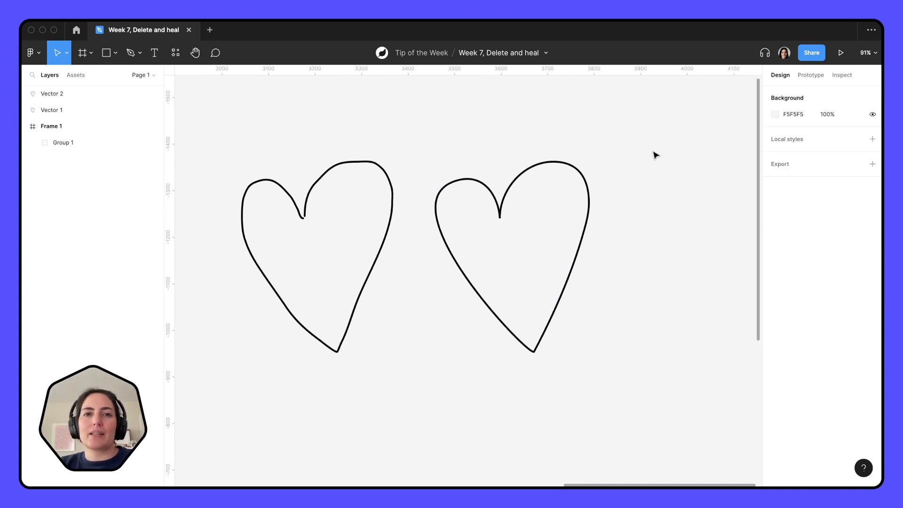
mouse_move(544, 184)
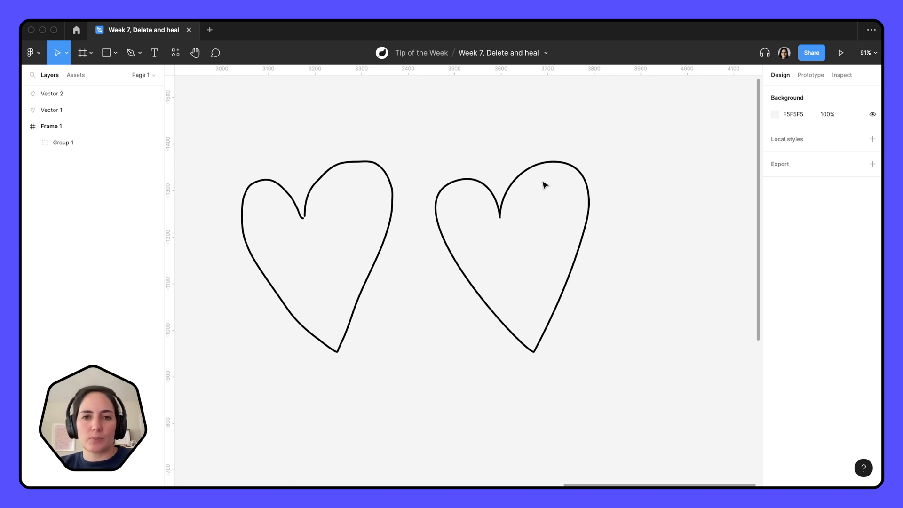
Exit vector edit mode so the smoothed heart sits beside the original.
left_click(542, 180)
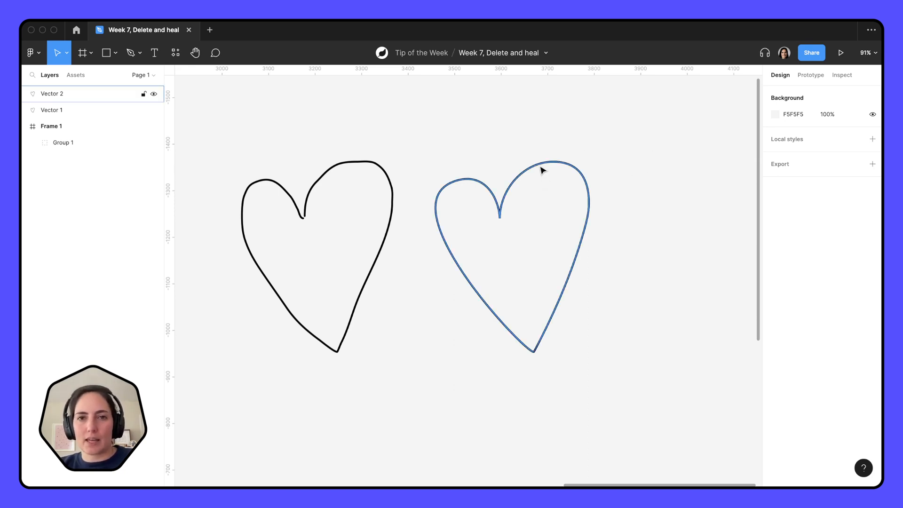